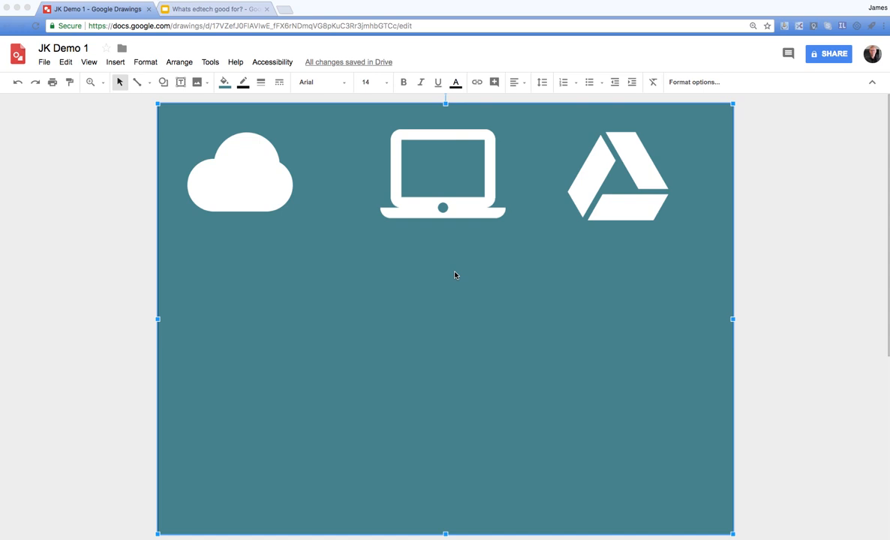
mouse_move(453, 276)
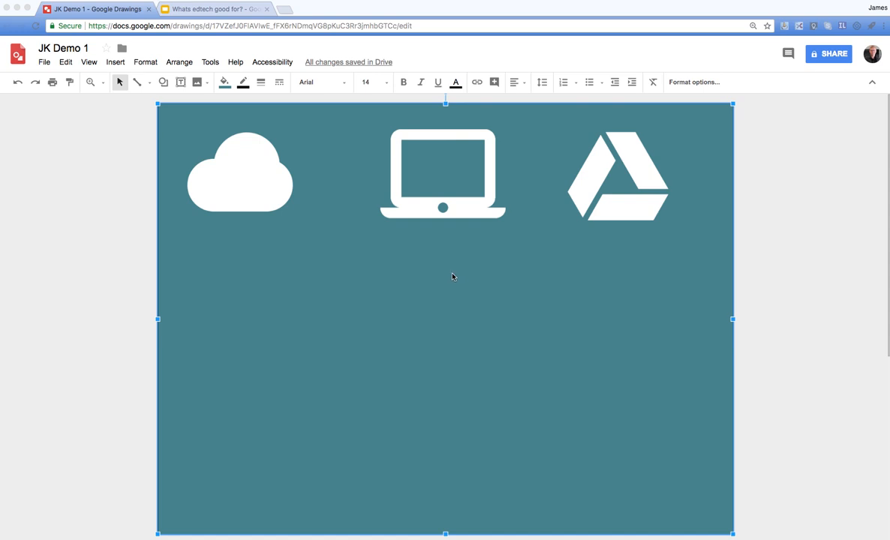
mouse_move(154, 115)
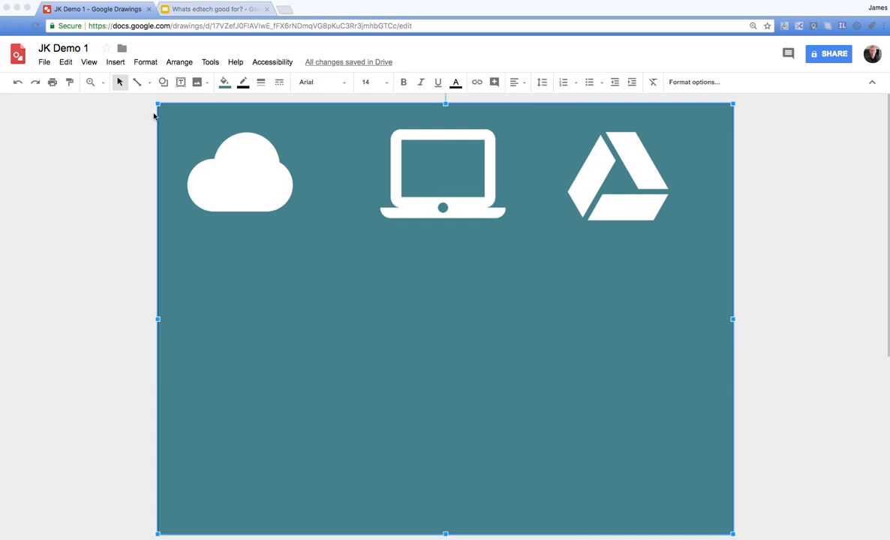
Step: In the edtech Slides deck, start Insert > Video, then cancel without adding anything
click(114, 61)
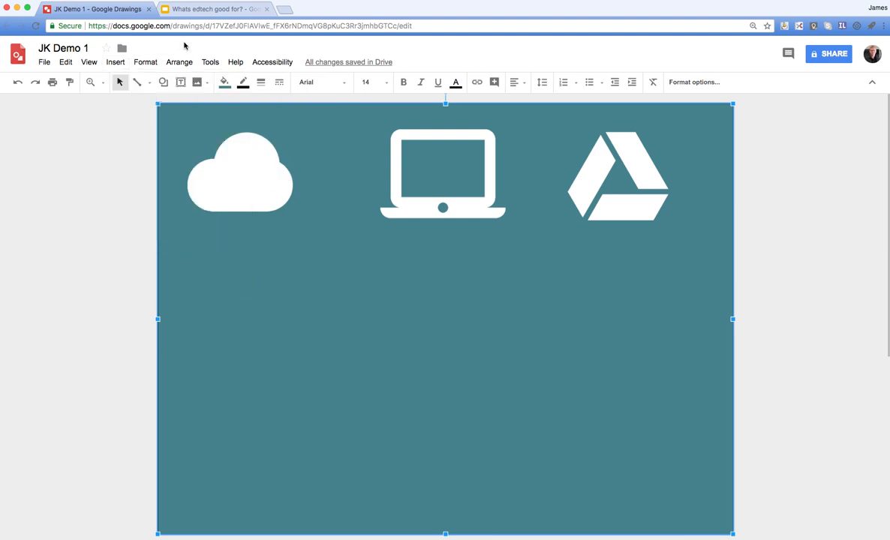
click(216, 8)
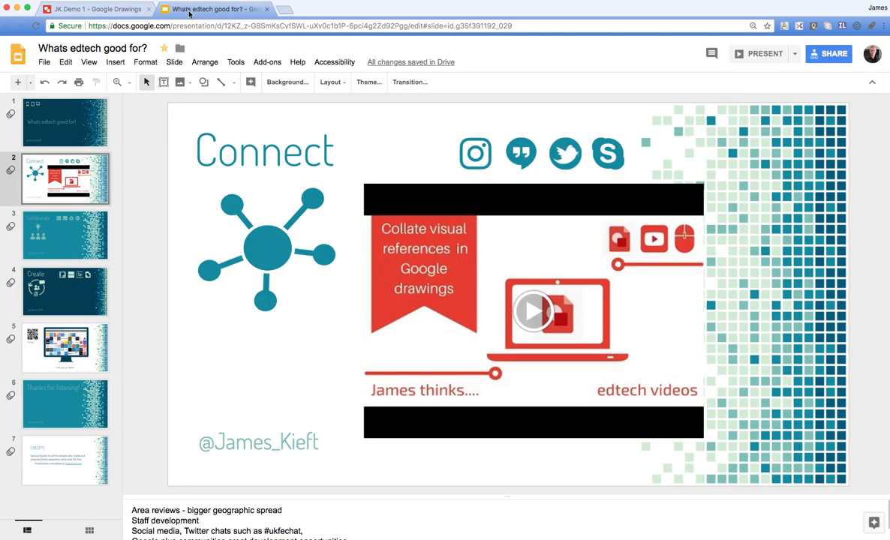
mouse_move(454, 307)
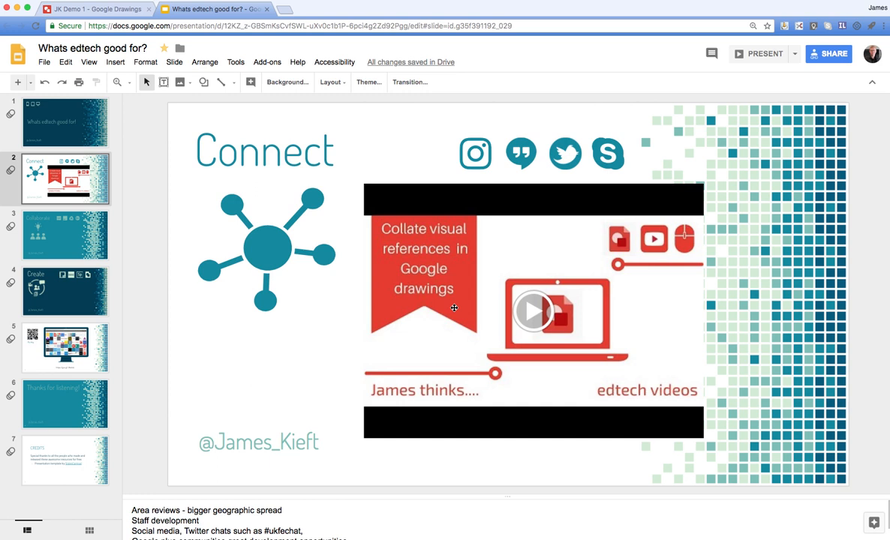
click(114, 62)
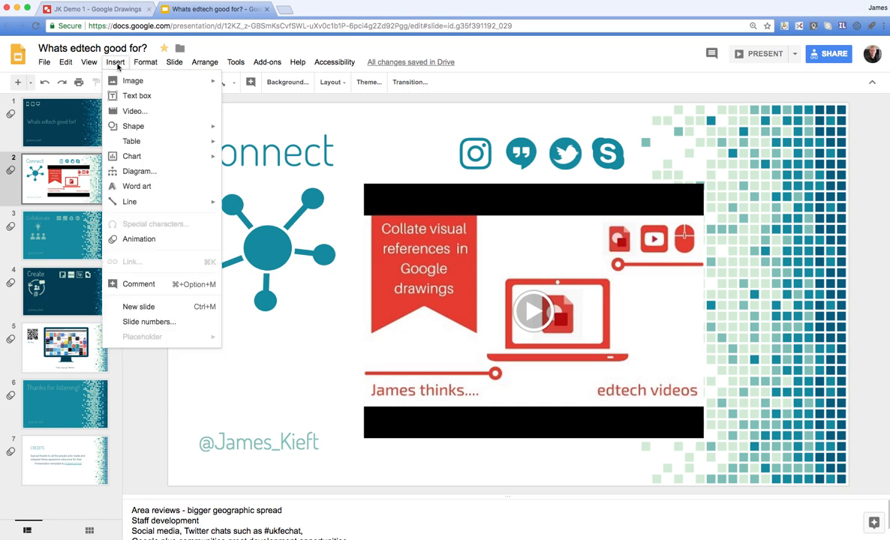
click(134, 111)
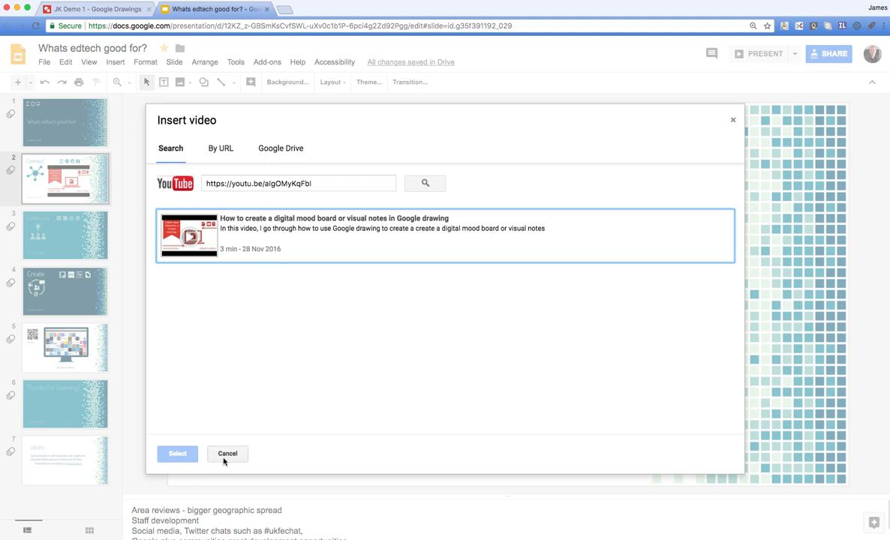
click(177, 453)
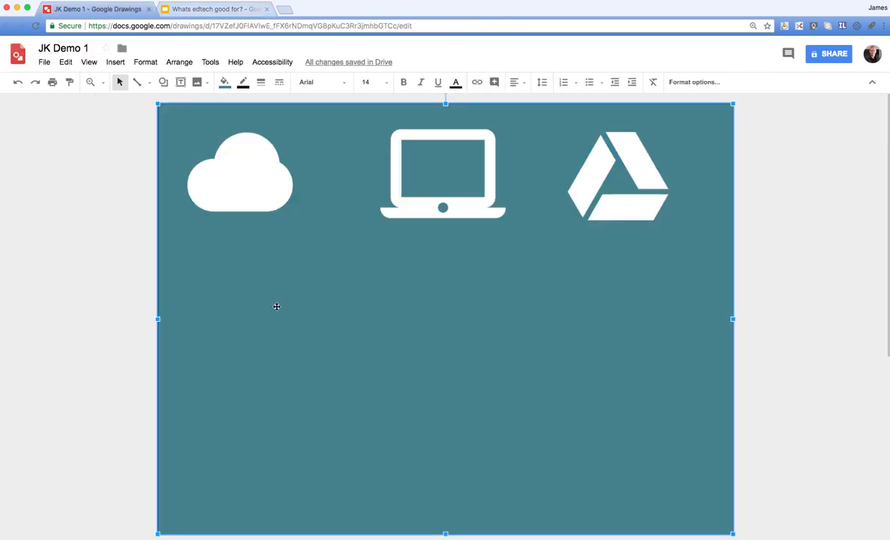
mouse_move(384, 332)
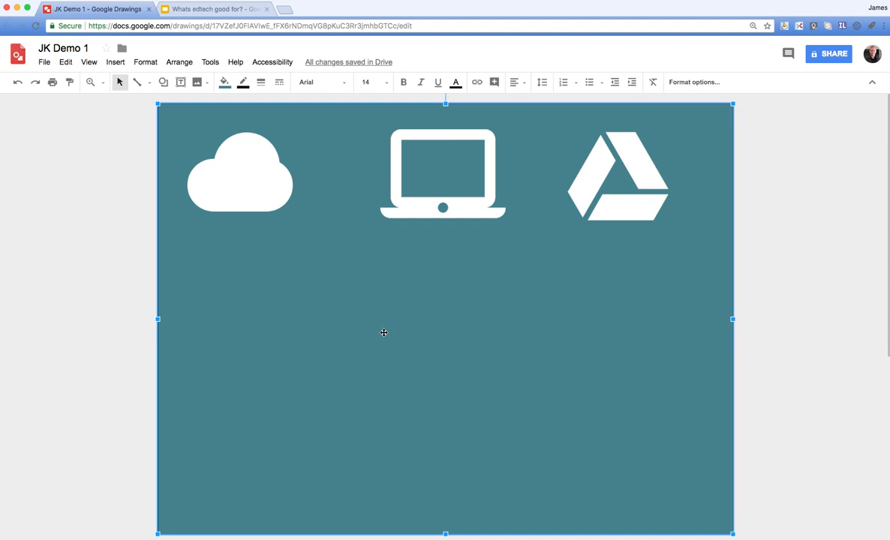
Step: Select the embedded YouTube video on the Connect slide
click(215, 8)
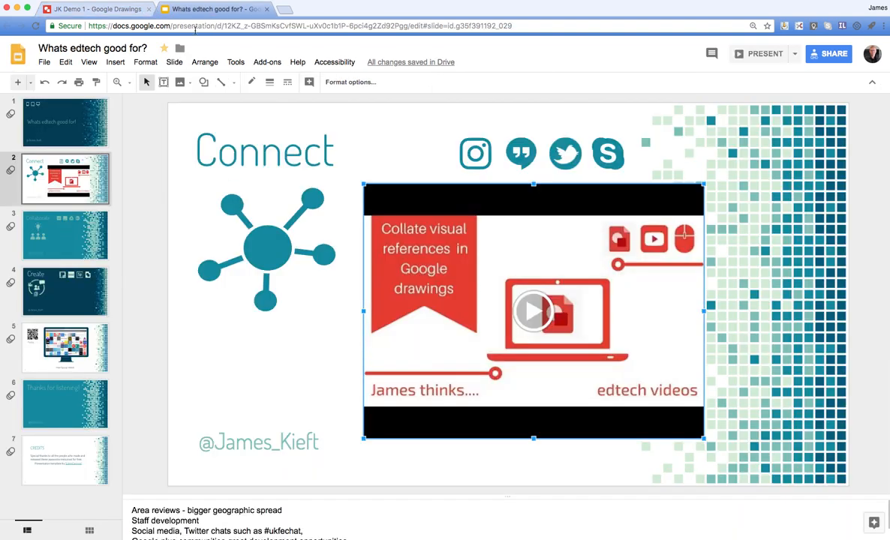
mouse_move(430, 274)
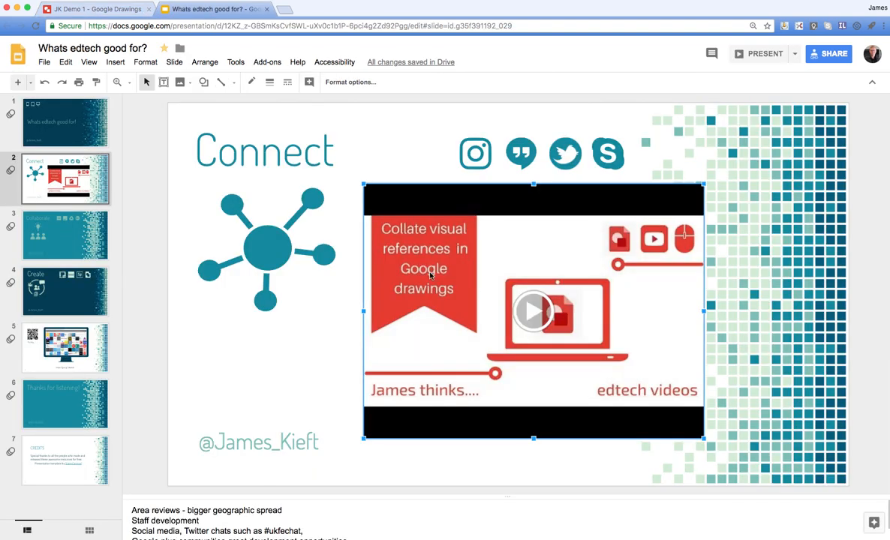
click(96, 8)
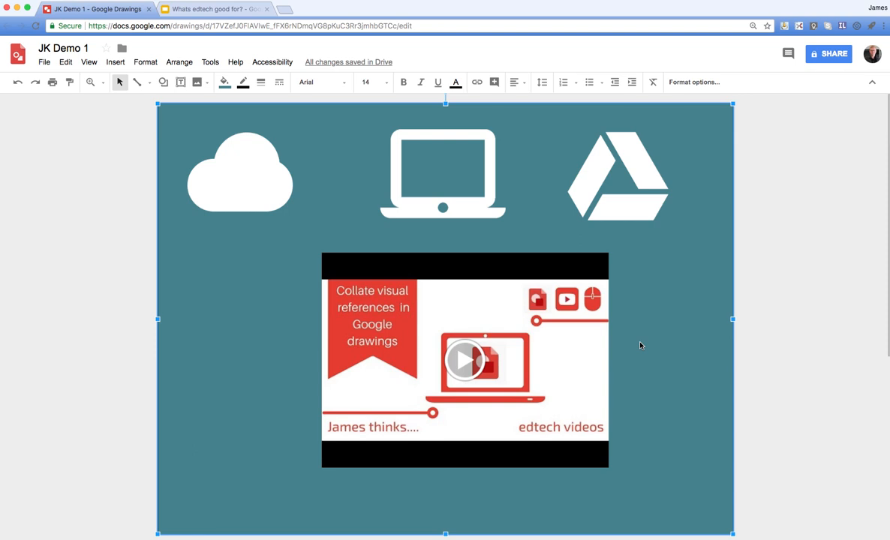
mouse_move(407, 321)
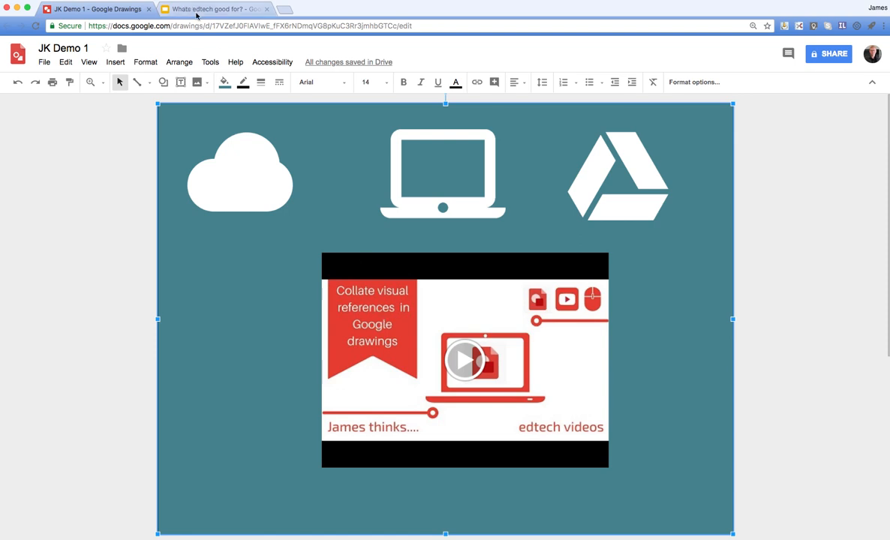
Step: Visit the deck's Collaborate slide, then return to the JK Demo 1 drawing
click(216, 9)
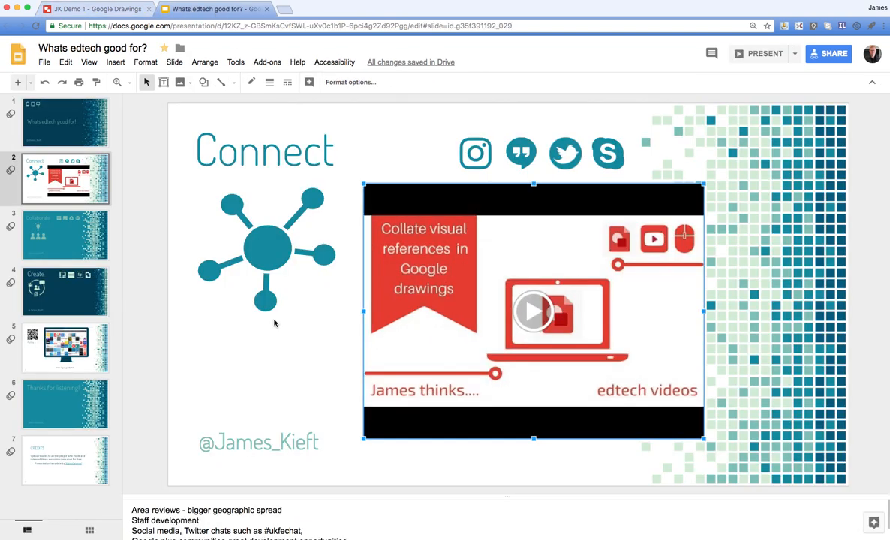
mouse_move(473, 273)
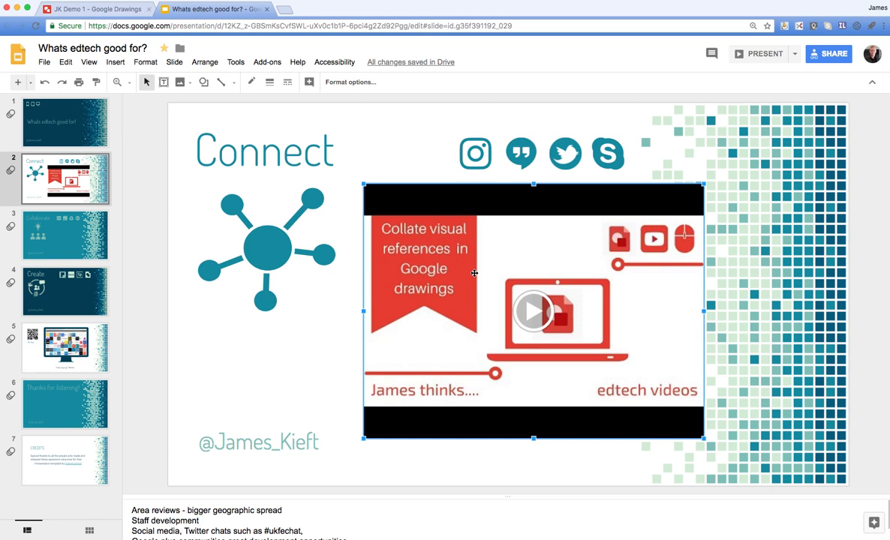
click(65, 235)
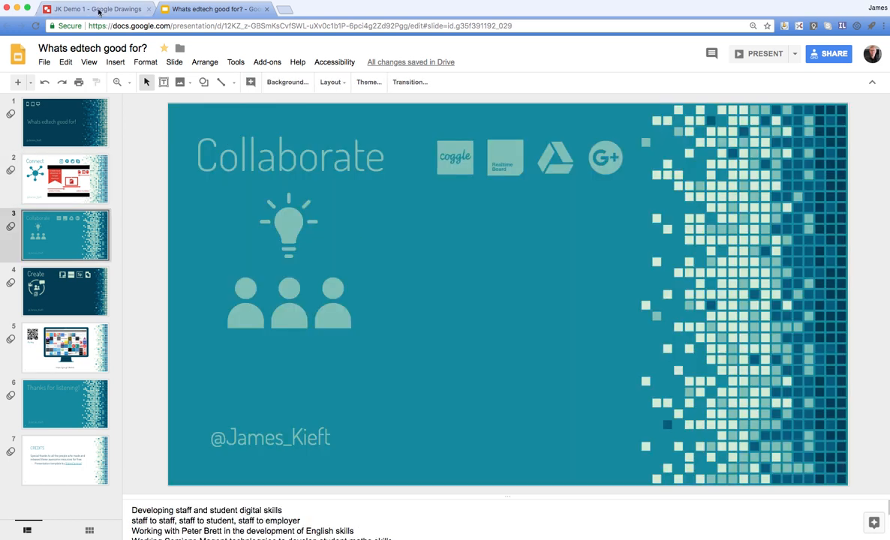
click(94, 8)
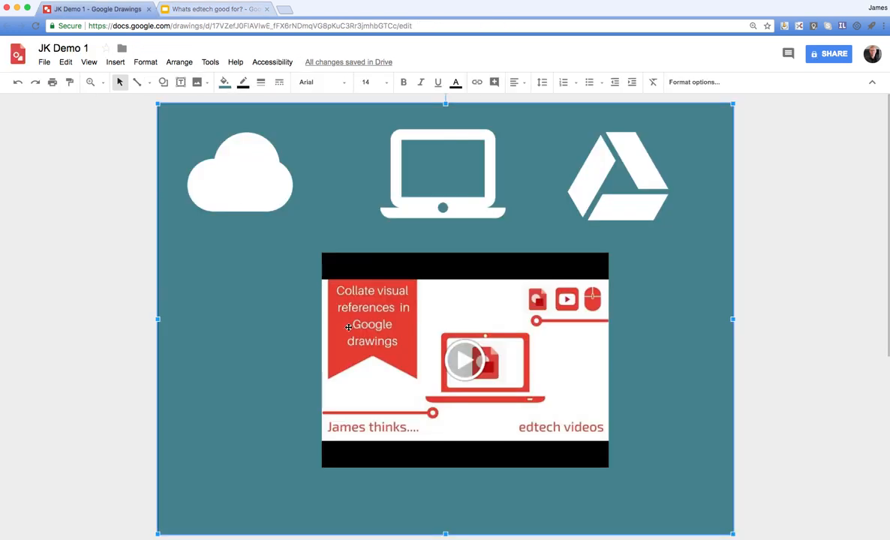